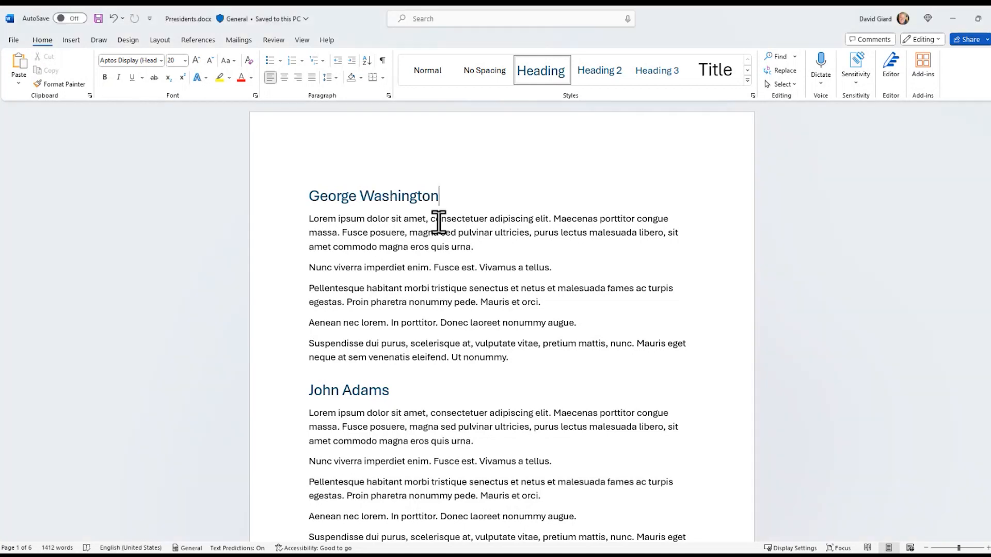
# Switch the Presidents document to Outline view from the View tab.
pyautogui.scroll(-3)
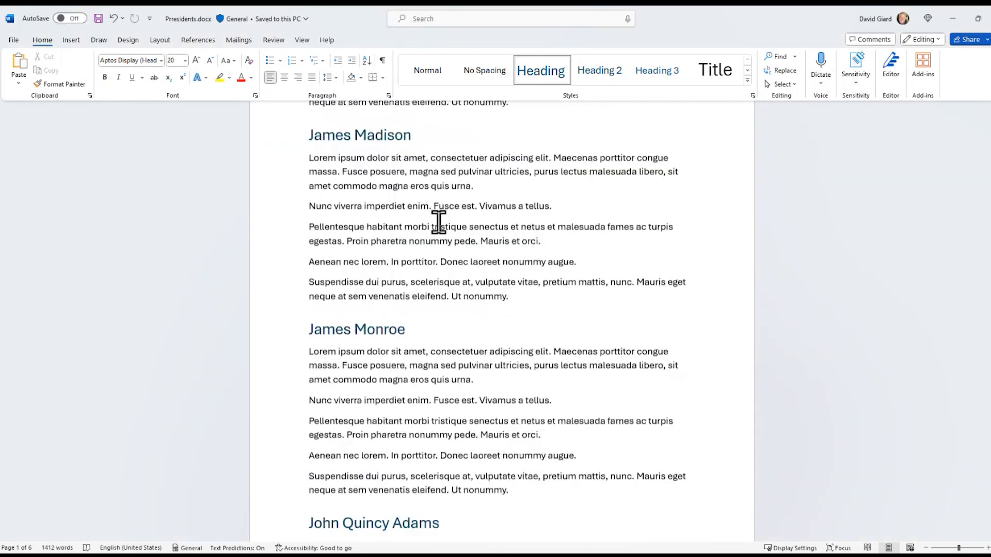
pyautogui.scroll(3)
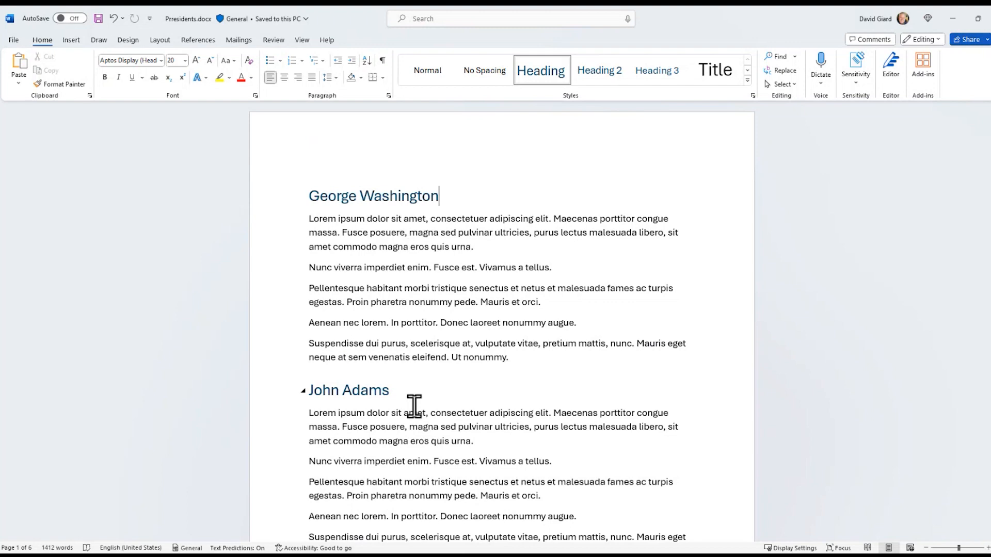
pyautogui.scroll(-3)
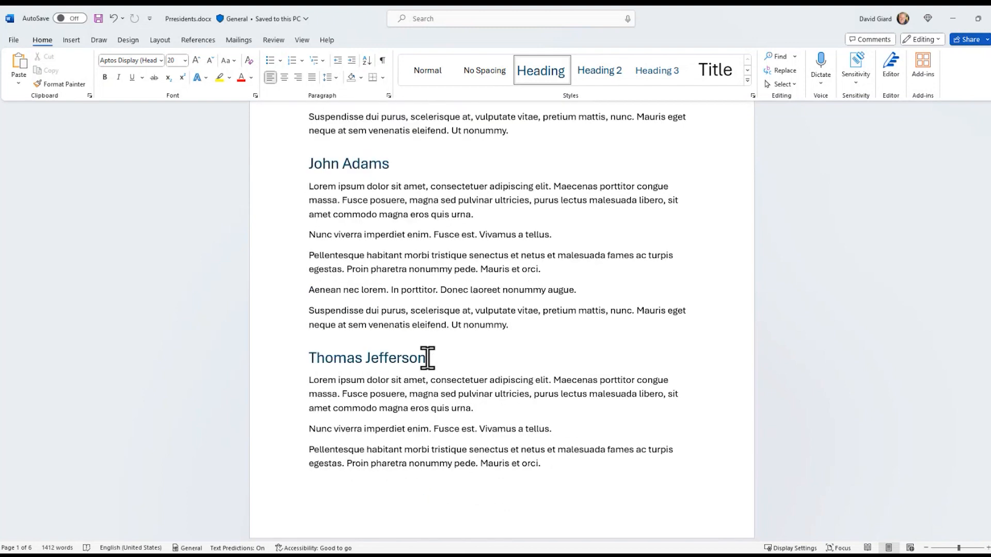
pyautogui.scroll(-3)
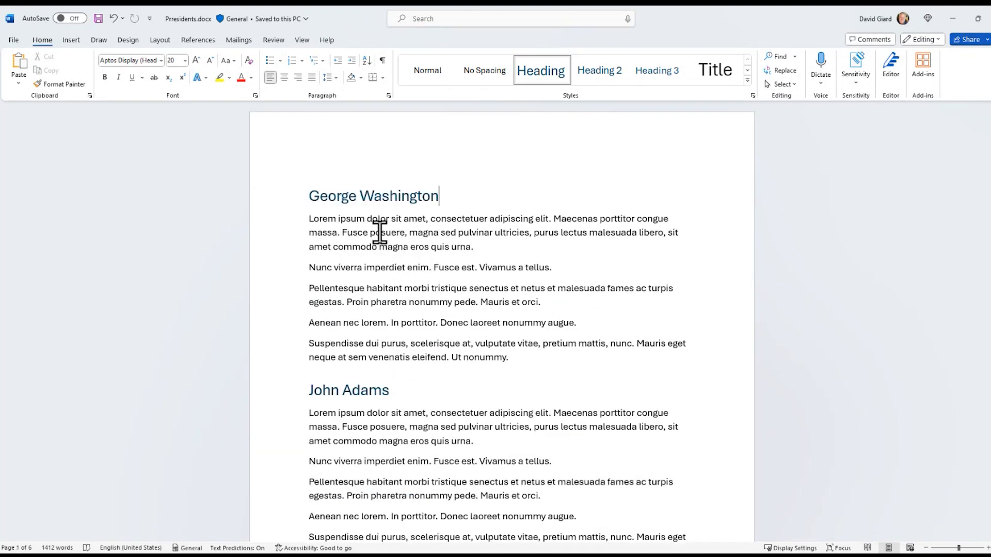
pyautogui.moveTo(580, 282)
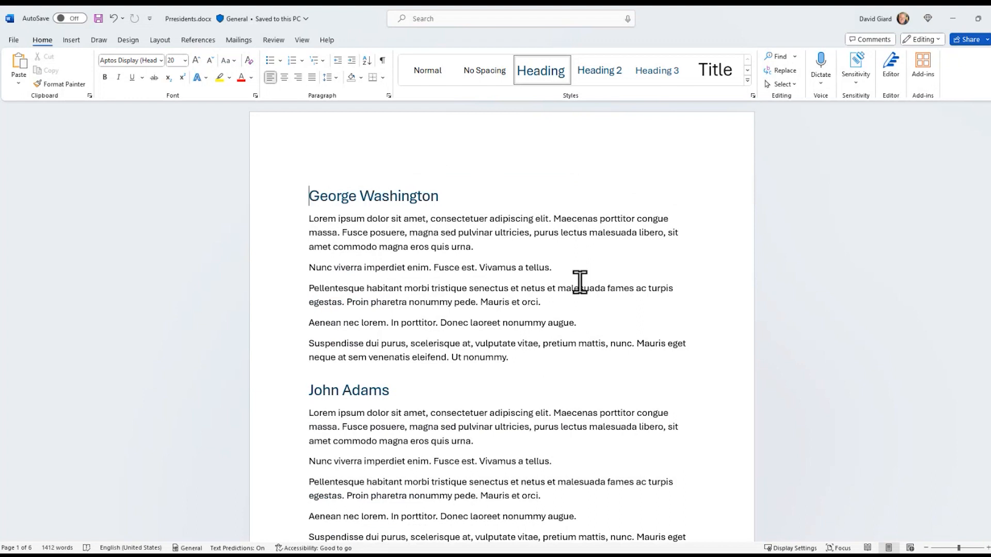
pyautogui.moveTo(417, 323)
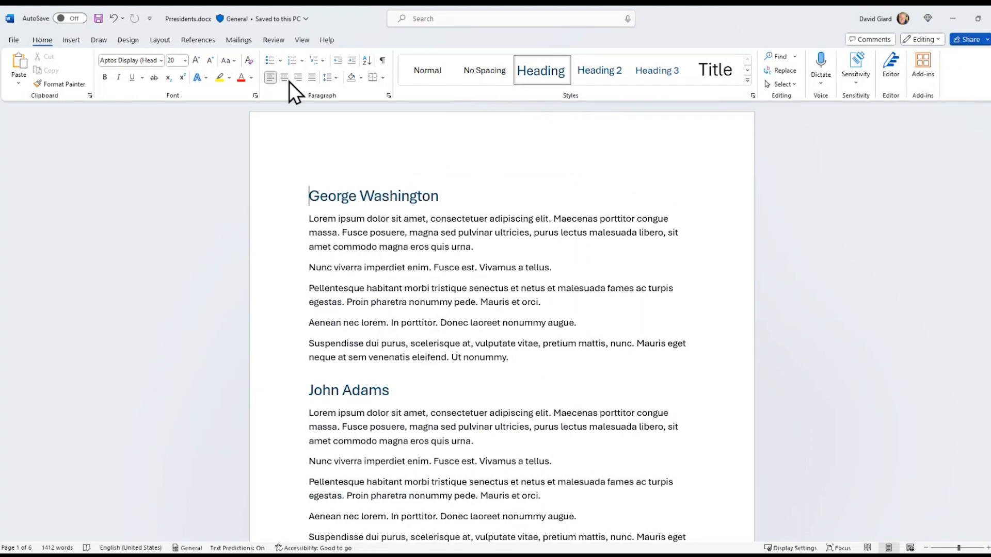
pyautogui.click(301, 39)
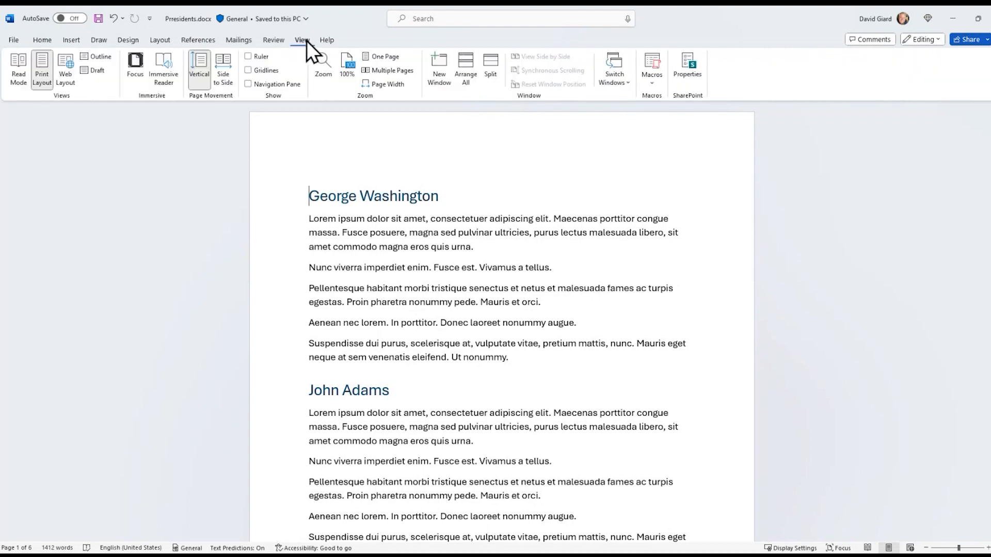
pyautogui.moveTo(99, 70)
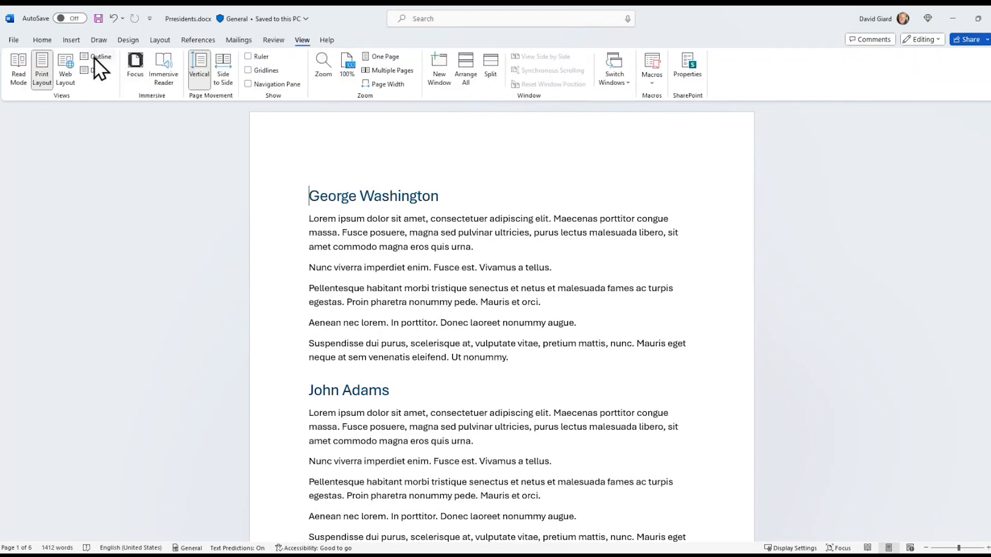
pyautogui.click(101, 56)
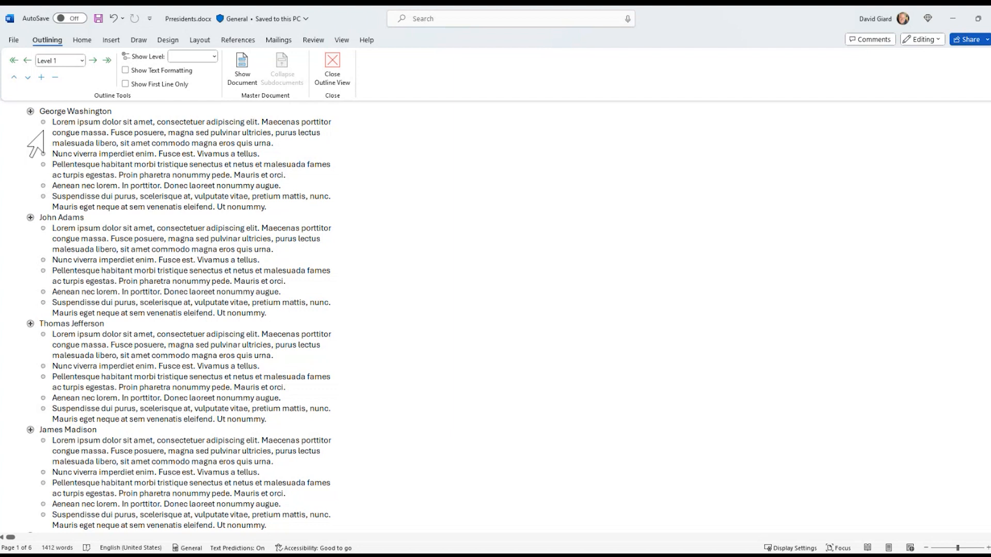
pyautogui.moveTo(123, 154)
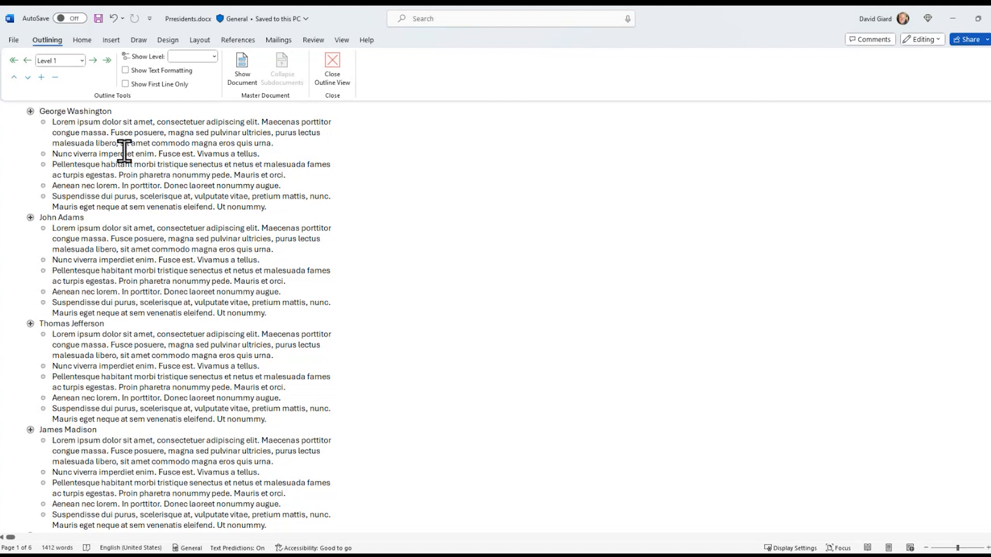
pyautogui.moveTo(69, 129)
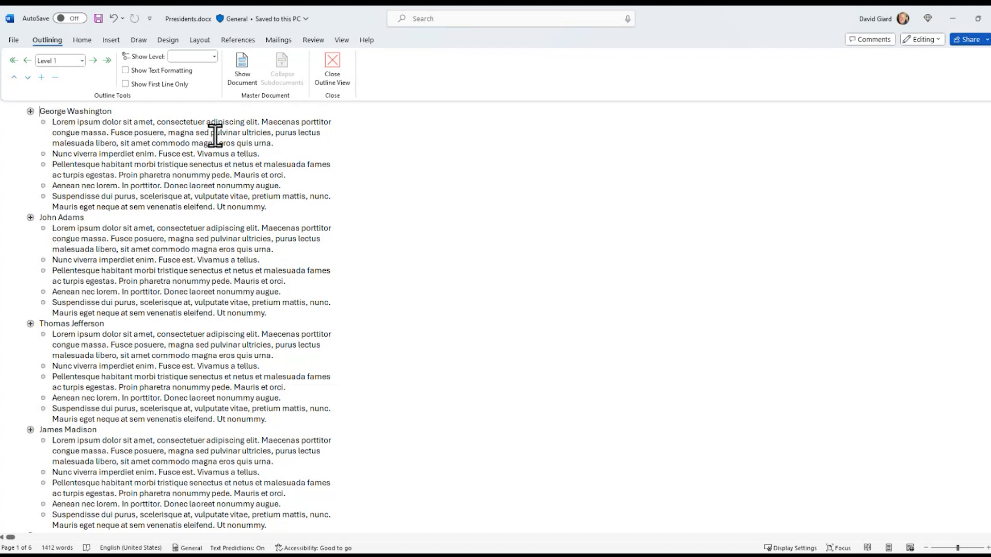
# Set Show Level to Level 1 so only the president name headings appear.
pyautogui.click(193, 56)
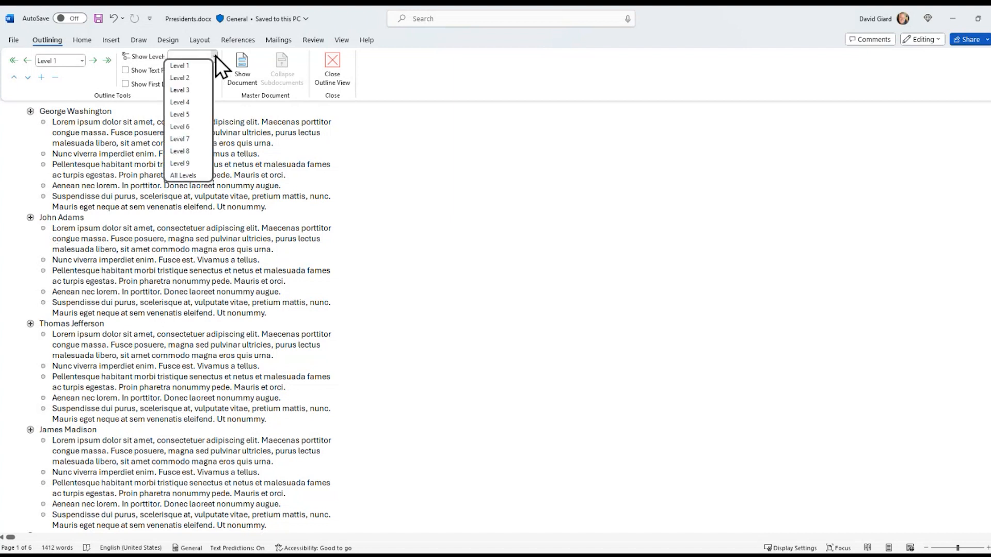
pyautogui.moveTo(192, 77)
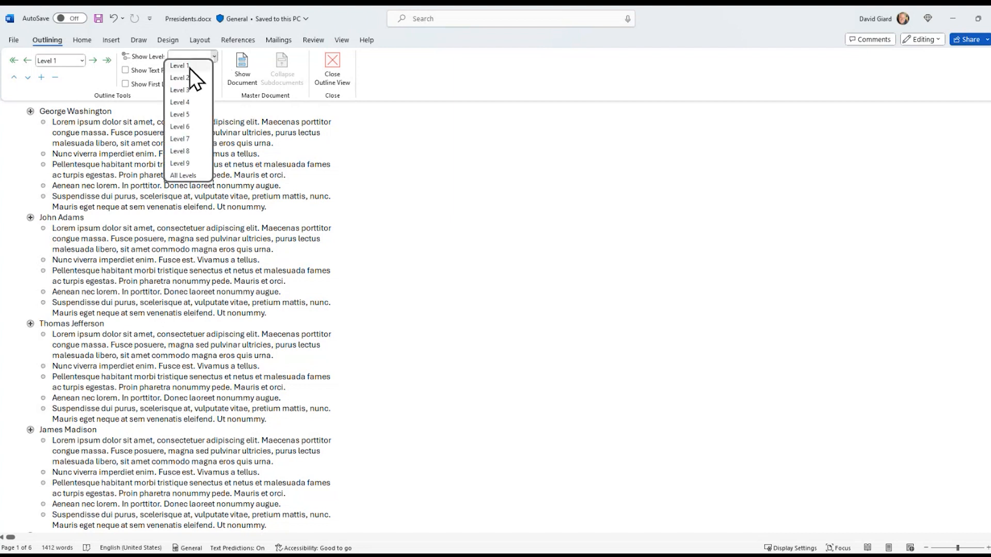
pyautogui.click(180, 66)
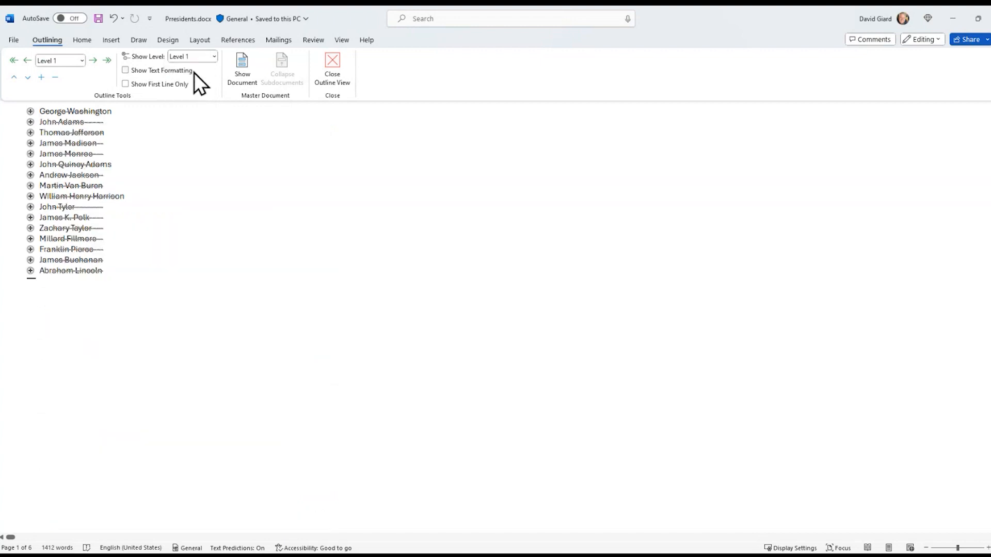
pyautogui.moveTo(154, 133)
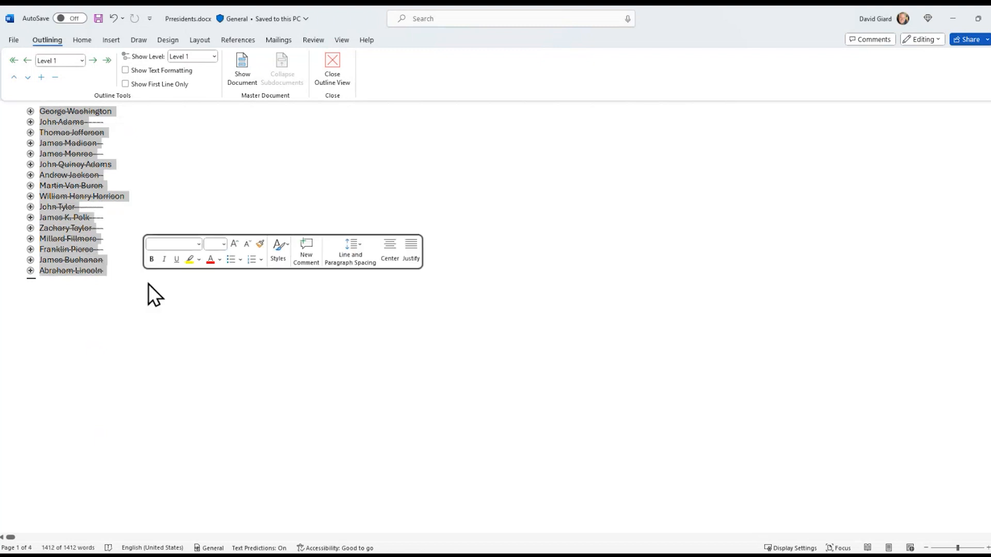
pyautogui.moveTo(438, 154)
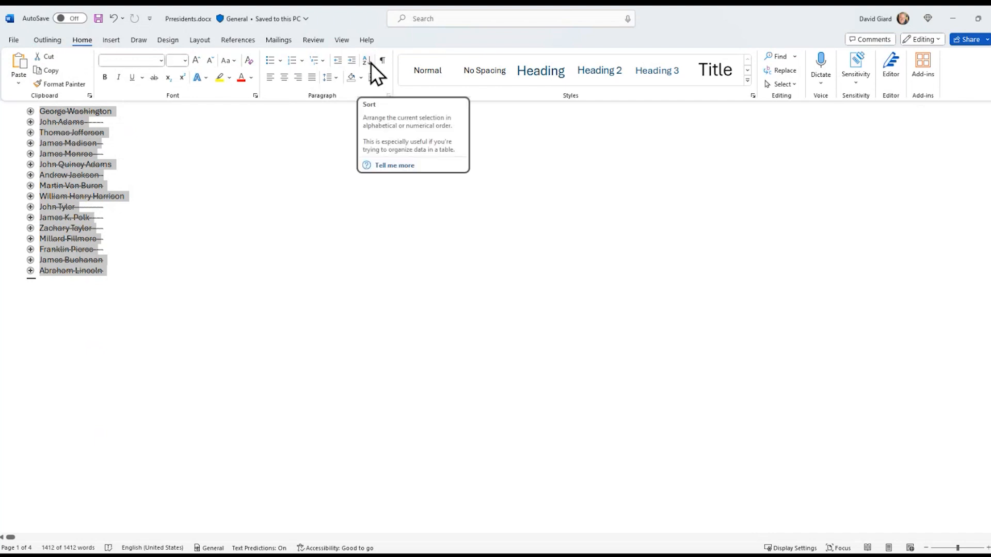
pyautogui.moveTo(331, 109)
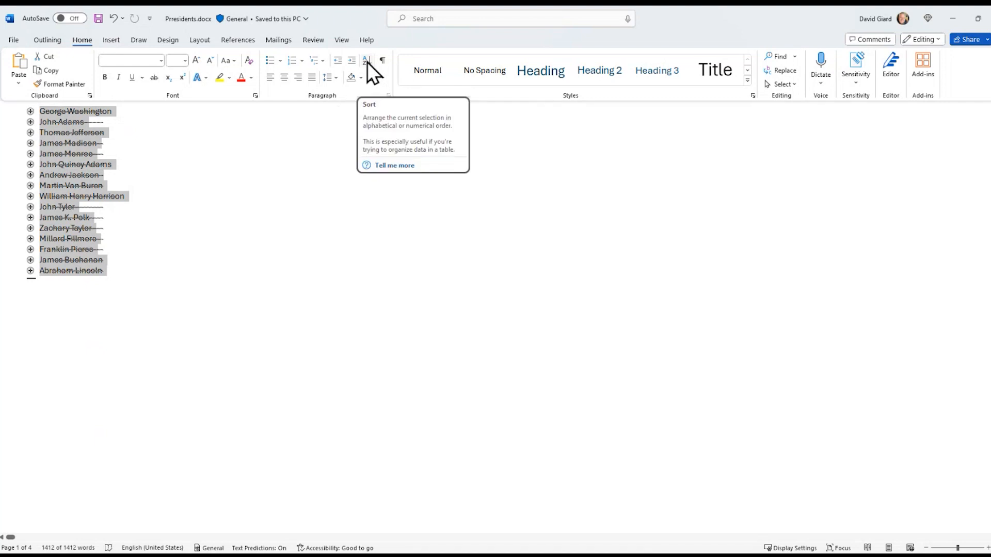
# Sort the president headings by paragraph text in ascending order.
pyautogui.click(366, 60)
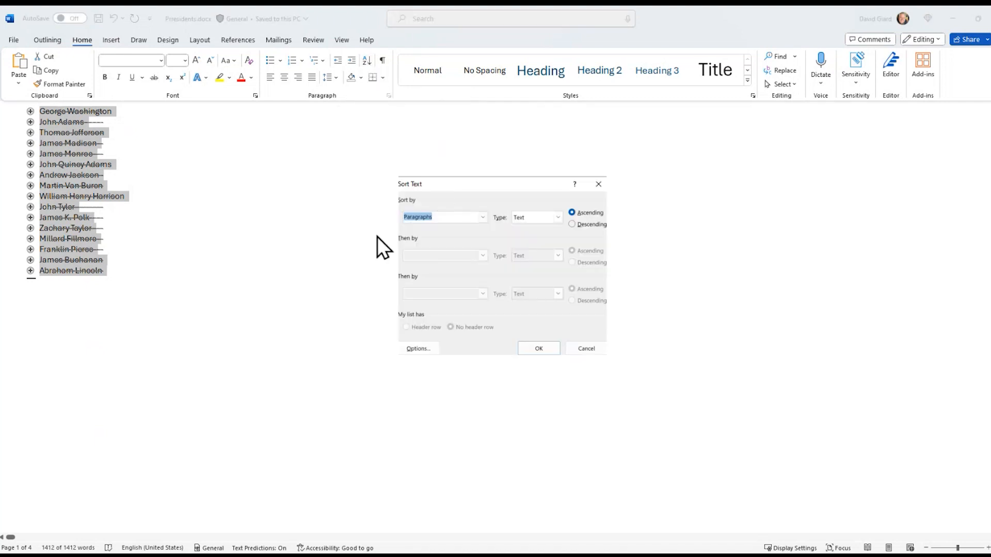
pyautogui.moveTo(545, 231)
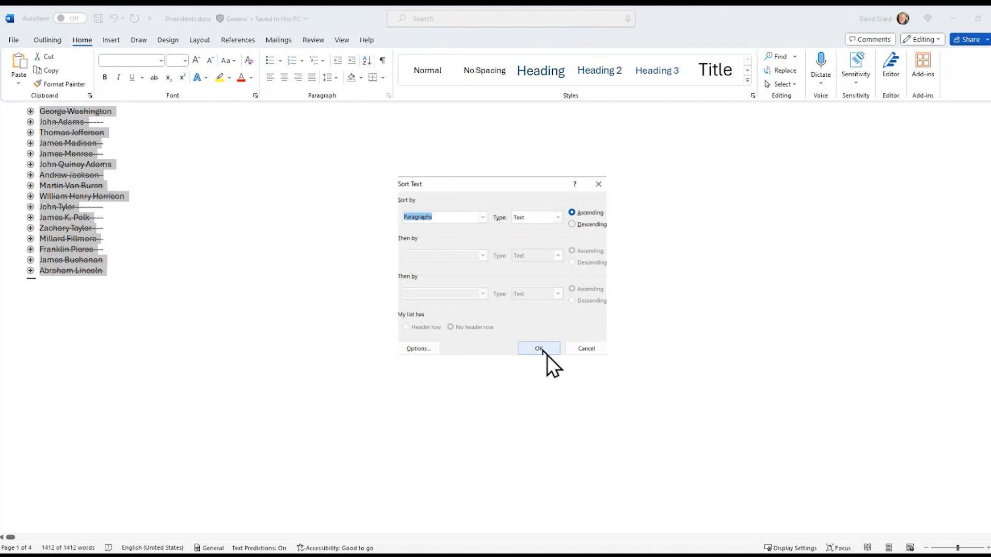
pyautogui.click(538, 348)
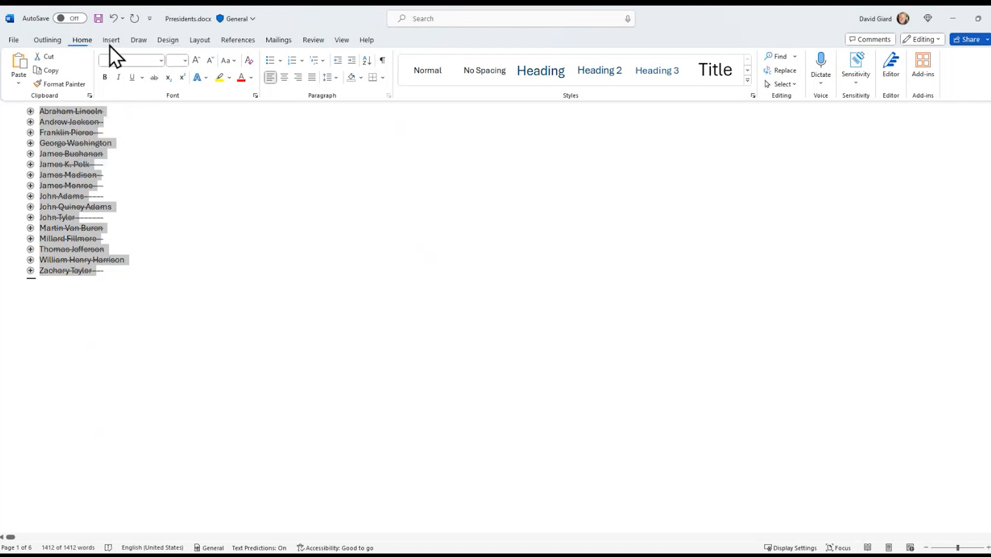
pyautogui.moveTo(346, 51)
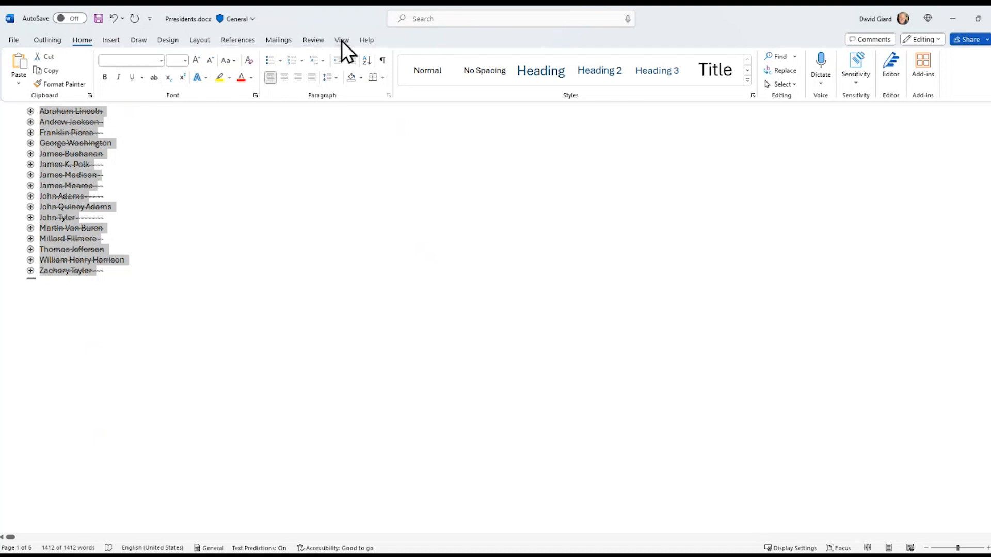
# Return to Print Layout and scroll down to the George Washington section.
pyautogui.click(341, 40)
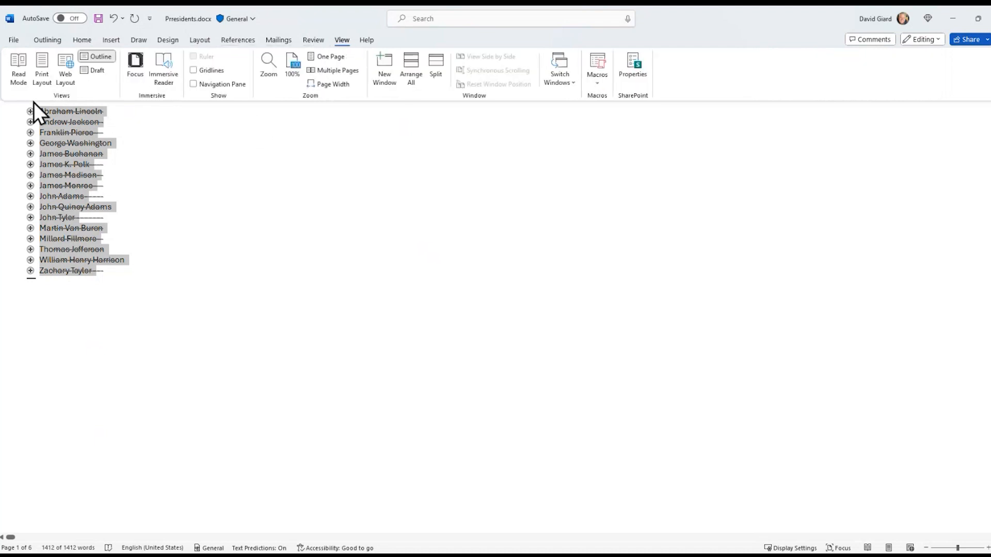
pyautogui.moveTo(48, 79)
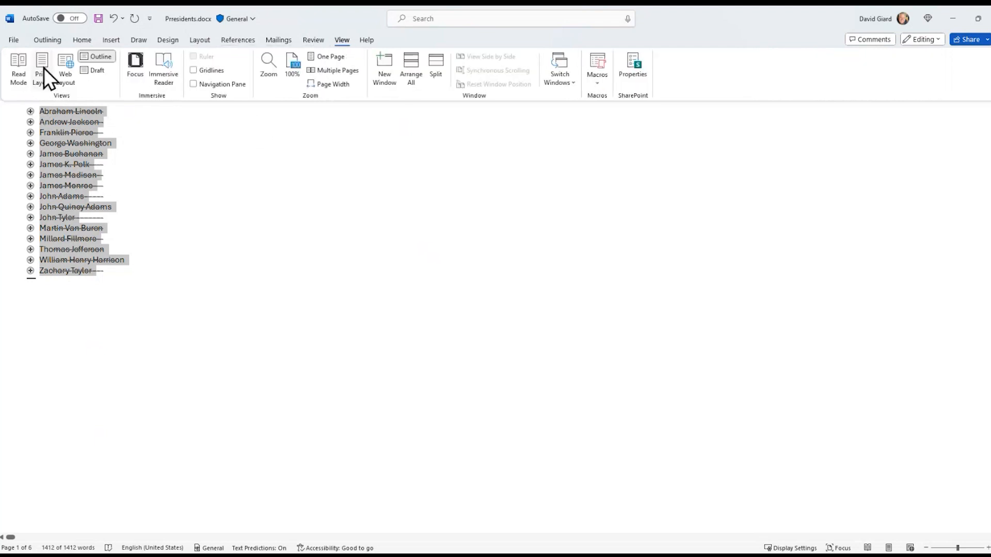
pyautogui.click(41, 70)
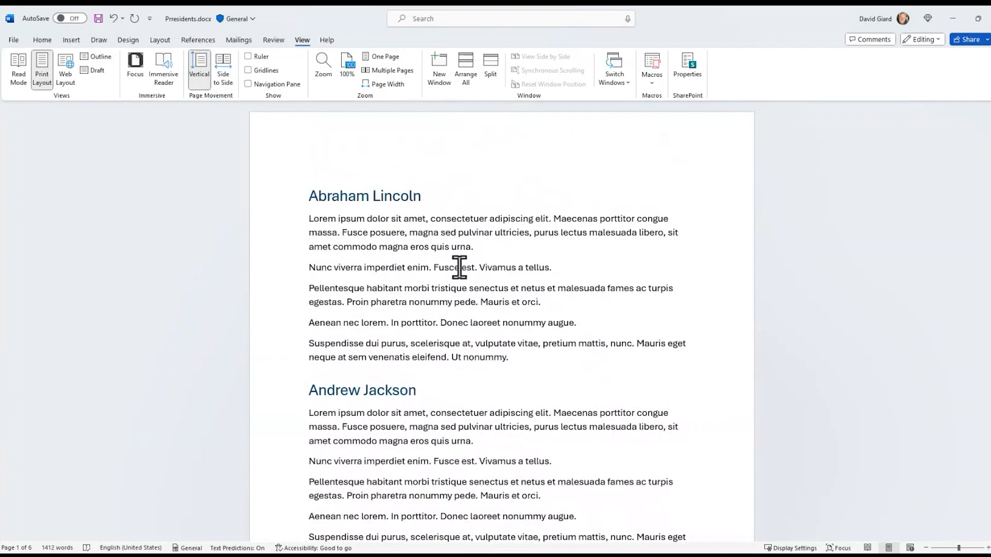
pyautogui.scroll(-3)
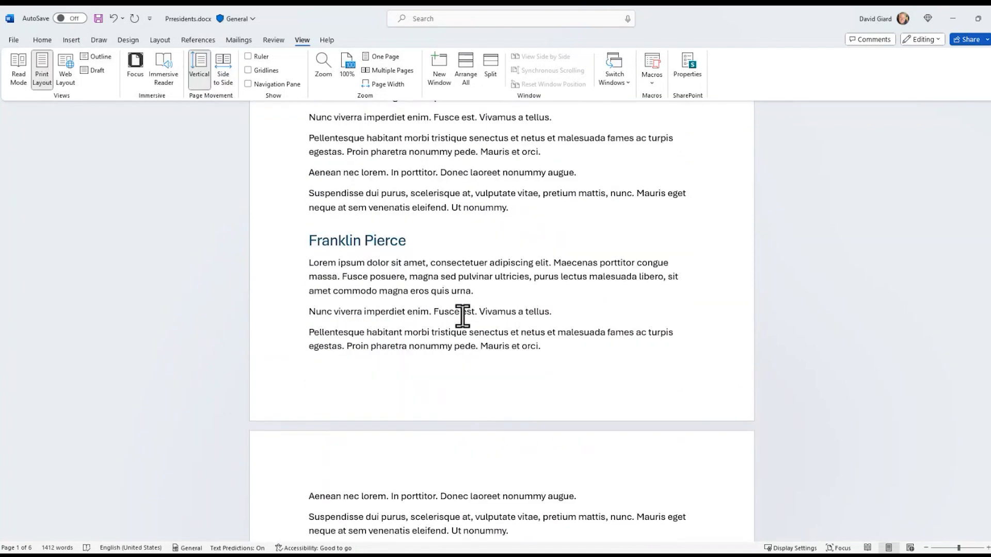
pyautogui.scroll(-3)
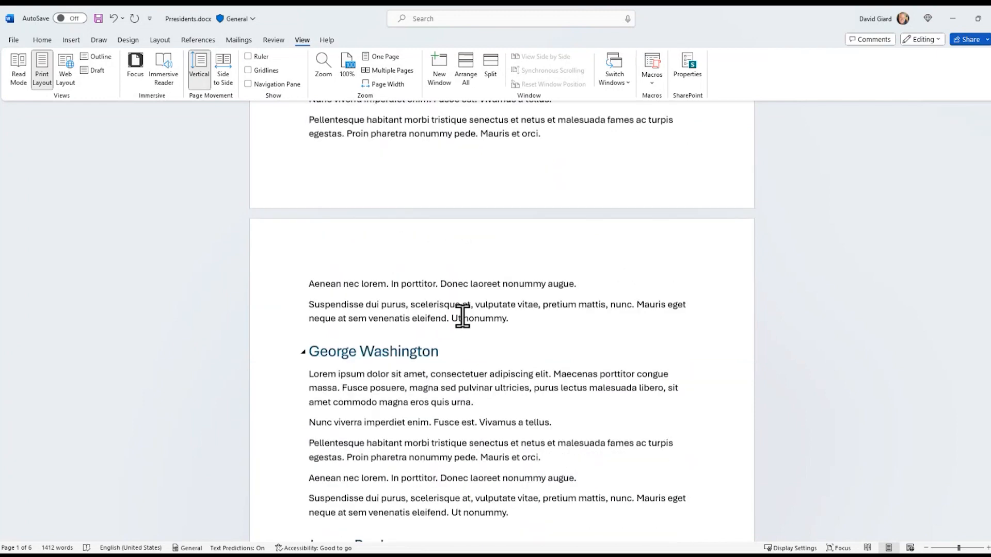
pyautogui.scroll(-3)
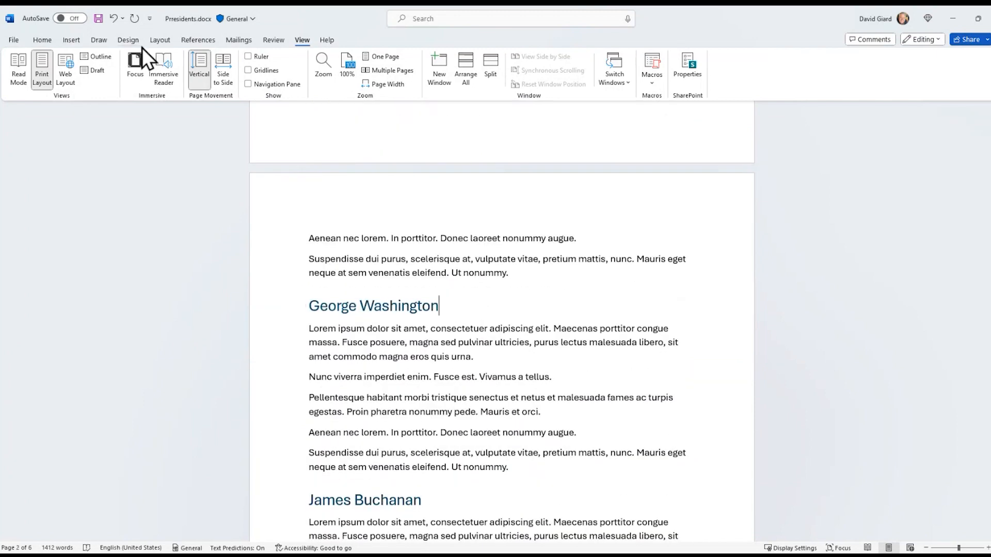
pyautogui.moveTo(389, 396)
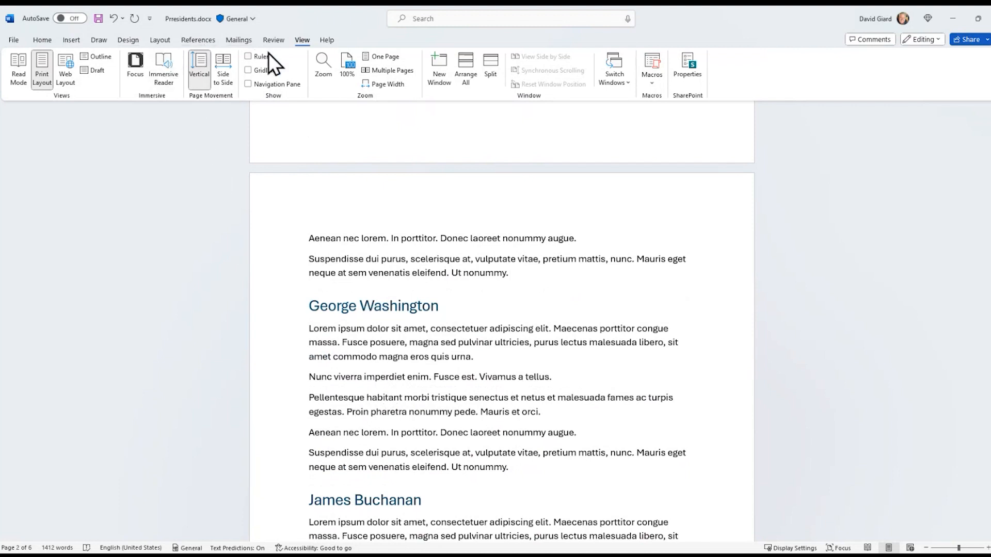
pyautogui.moveTo(273, 47)
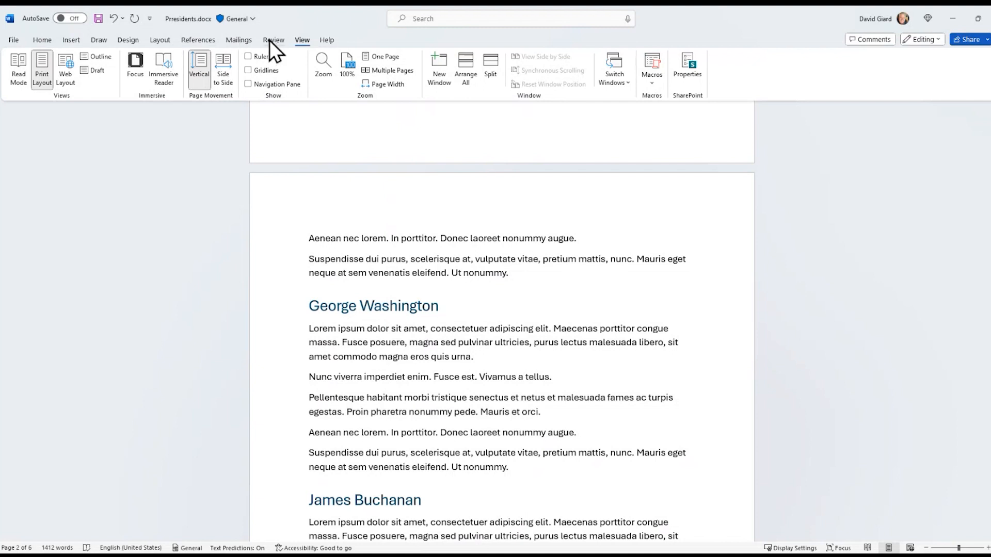
# Reopen Outline view with Show Level set to All Levels.
pyautogui.click(101, 57)
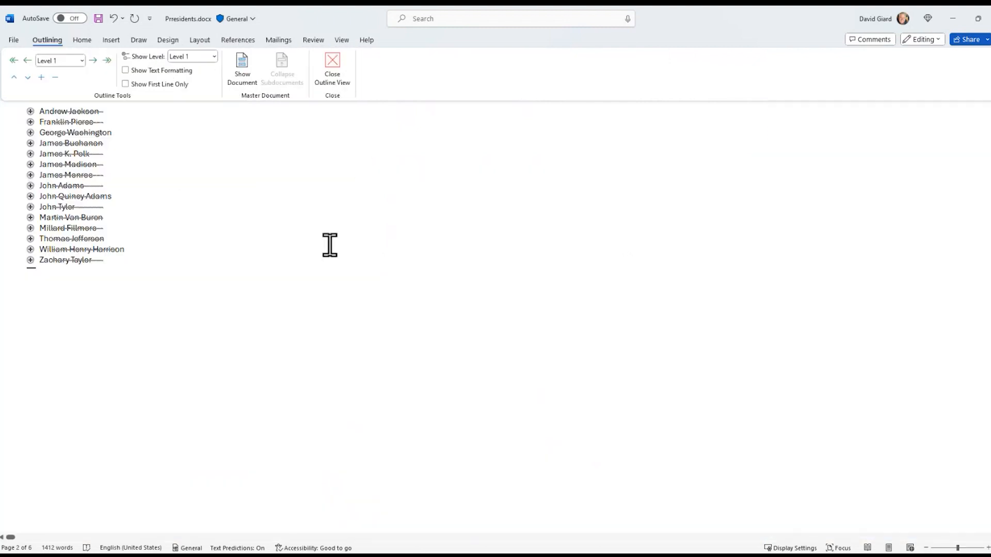
pyautogui.click(213, 56)
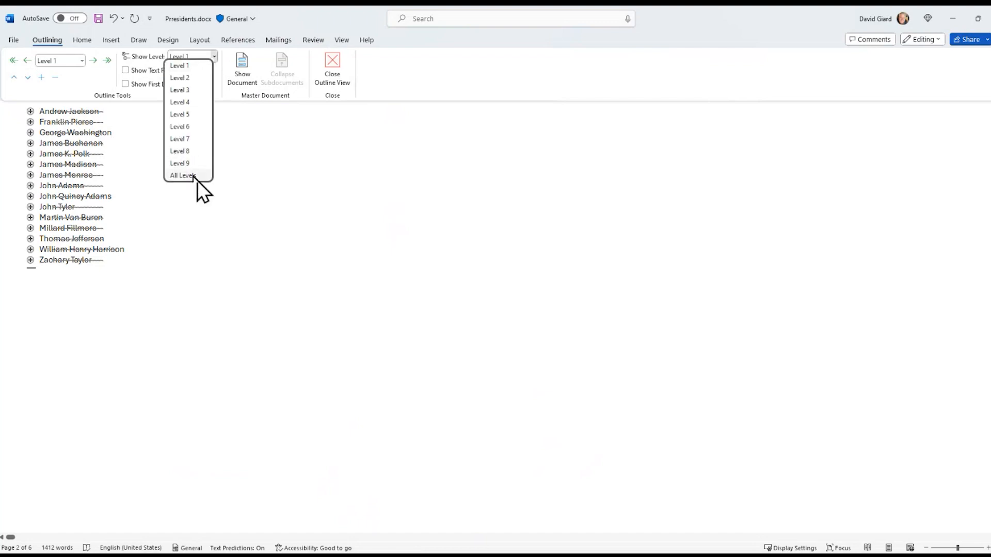
pyautogui.click(183, 175)
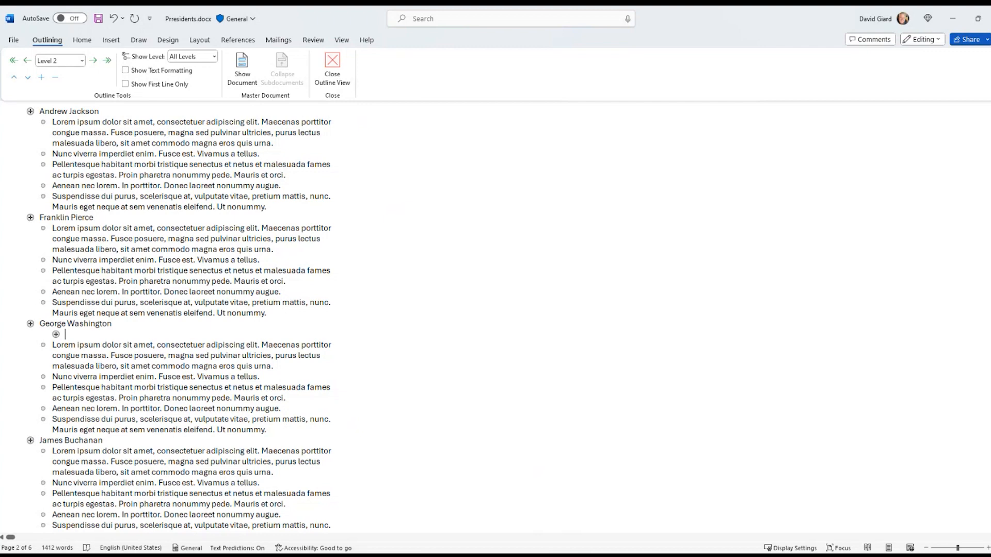
# Type the month subheadings January through July under George Washington.
pyautogui.write('January')
pyautogui.write('May')
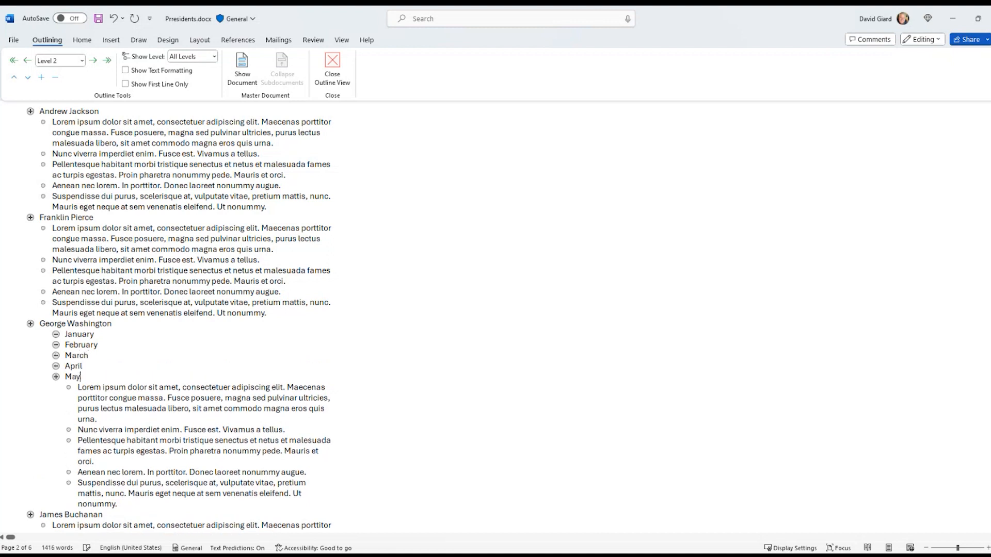
pyautogui.write('June')
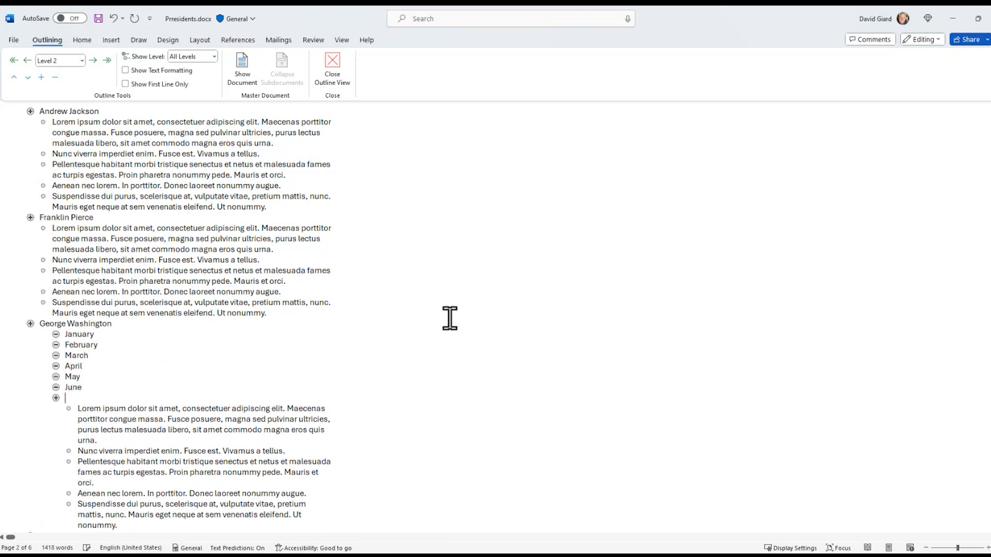
pyautogui.write('July')
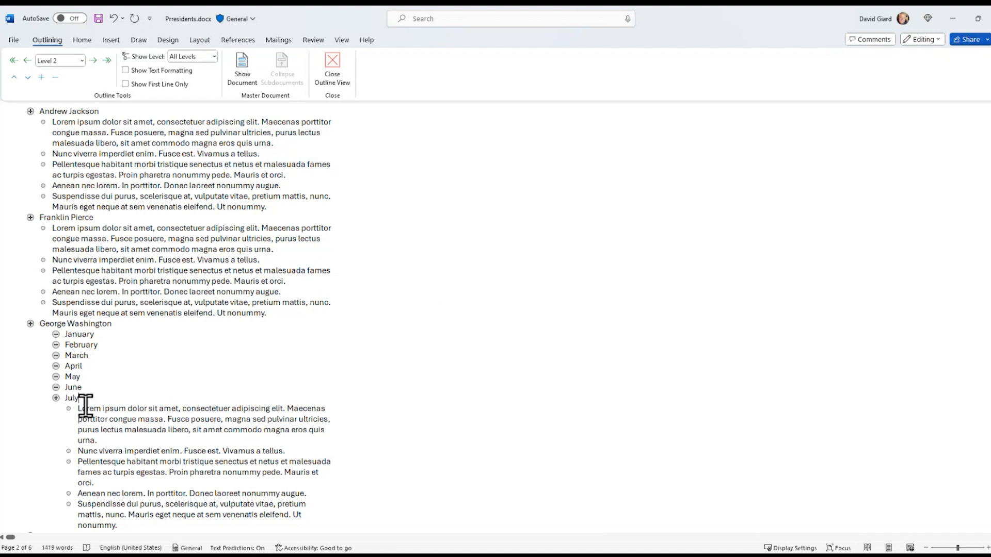
pyautogui.moveTo(93, 387)
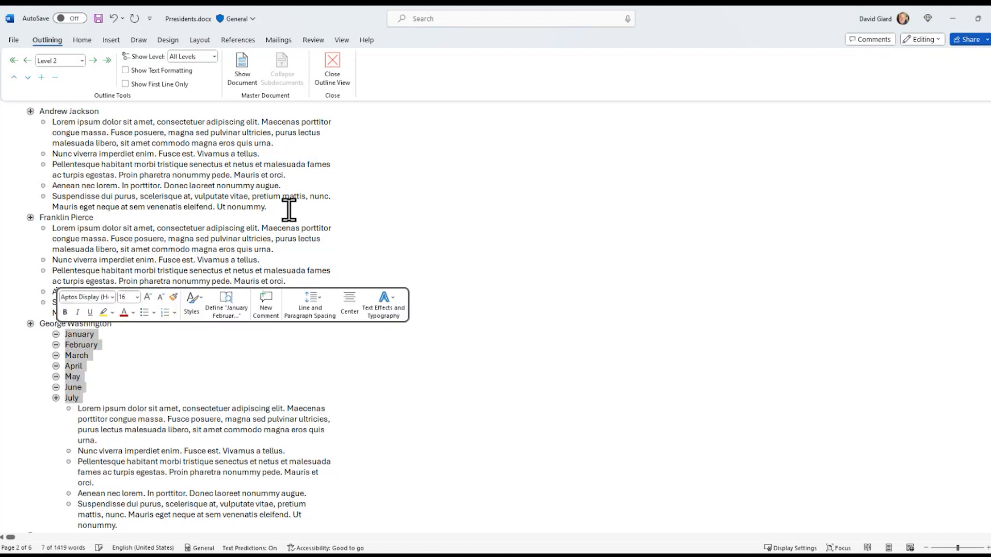
# Sort the selected month headings ascending, giving April, February, January, July, June, March, May.
pyautogui.click(82, 40)
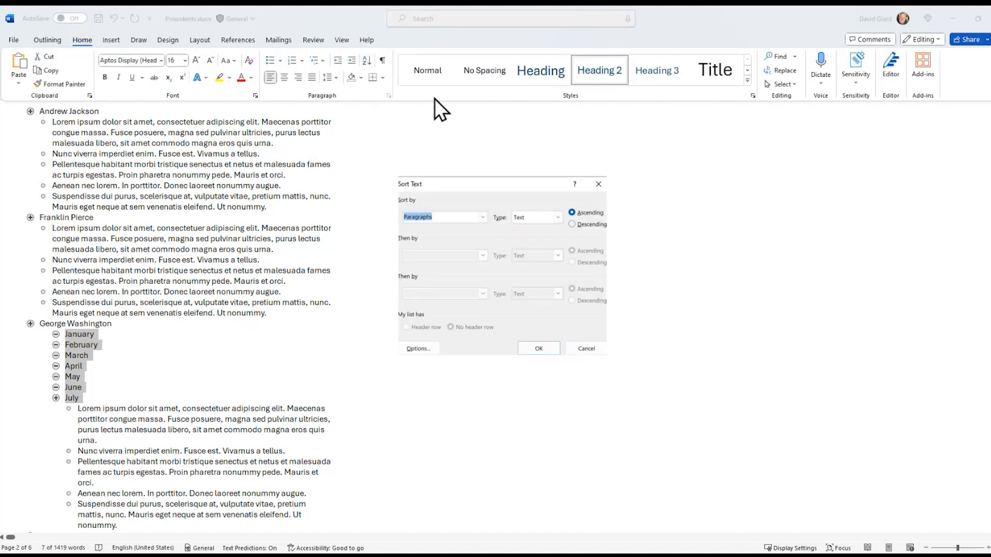
pyautogui.click(538, 348)
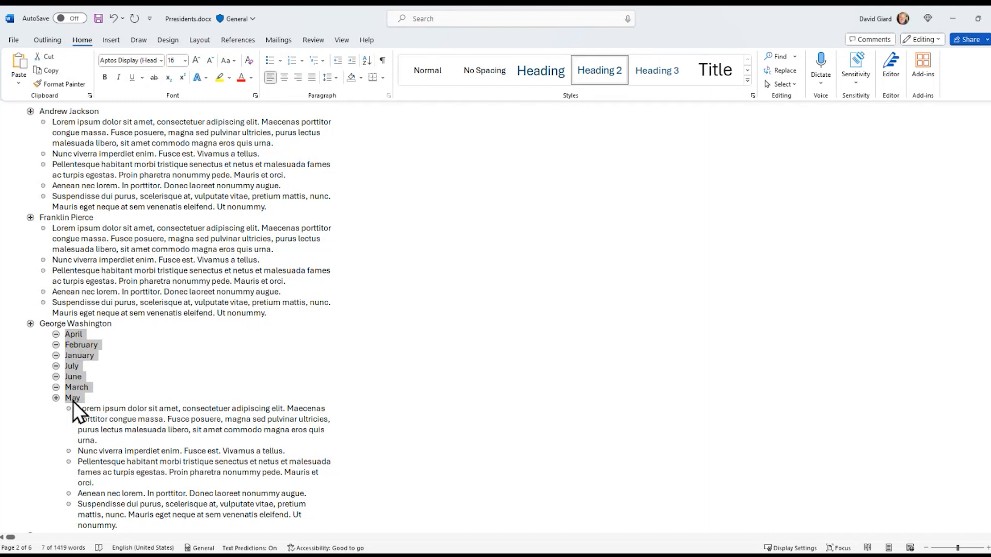
pyautogui.moveTo(104, 63)
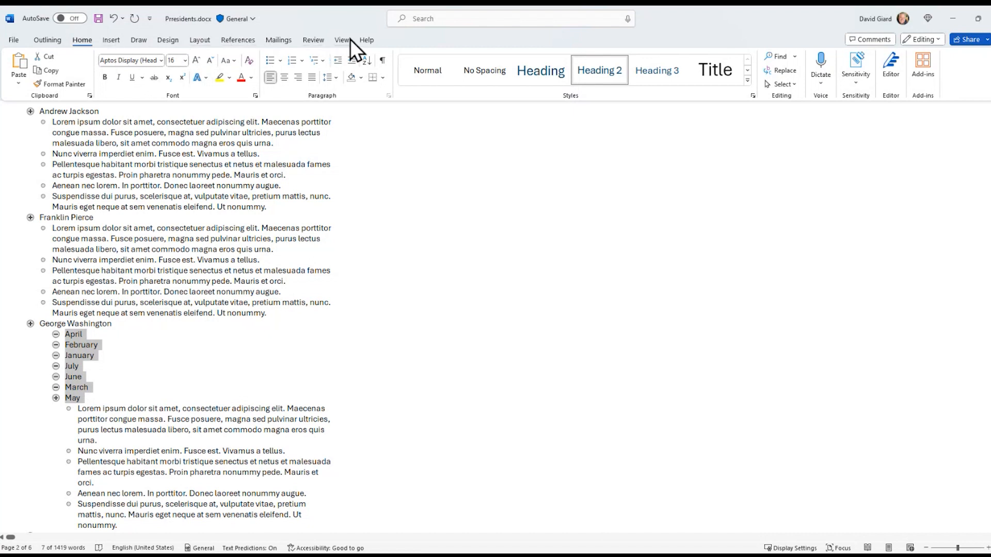
# Switch to Print Layout and place the cursor after February in George Washington's section.
pyautogui.click(342, 39)
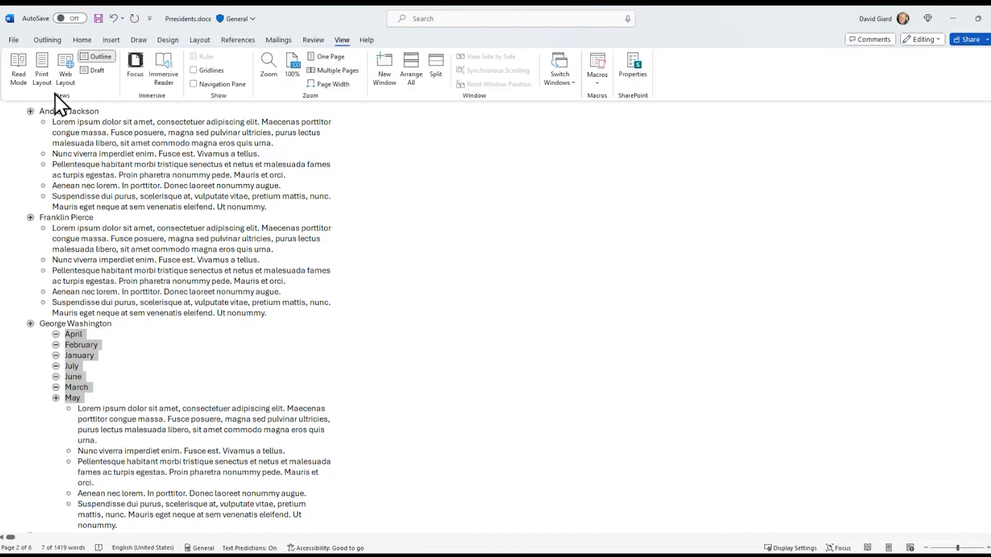
pyautogui.click(41, 70)
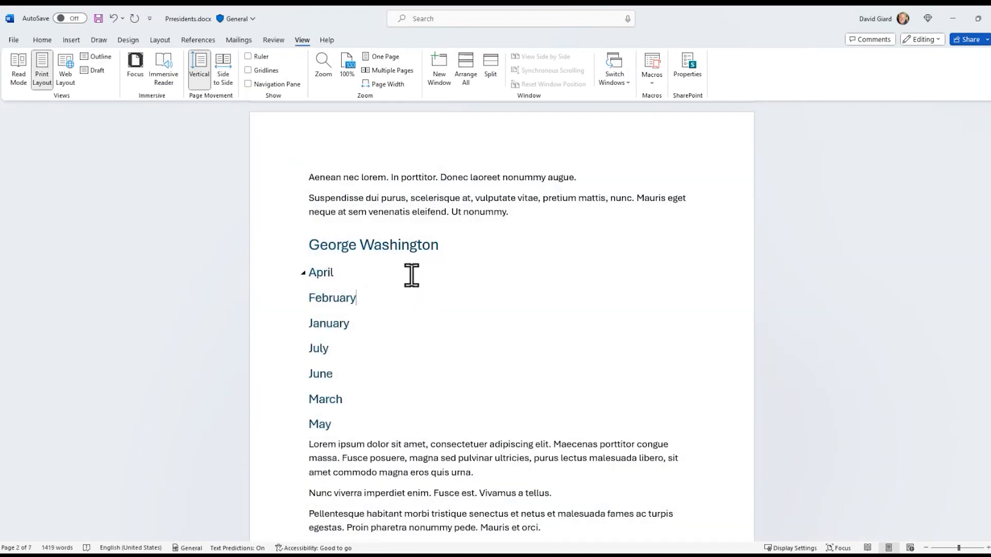
pyautogui.scroll(-3)
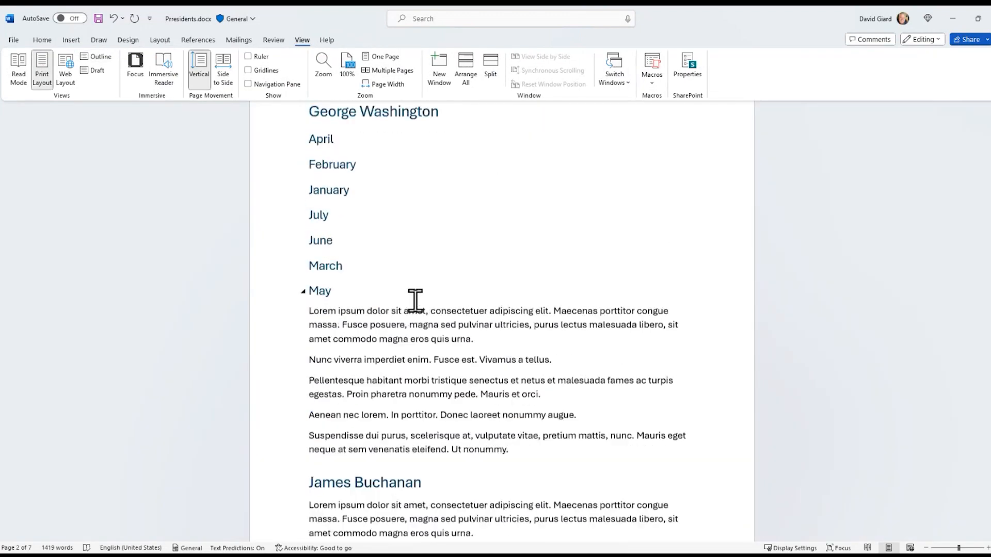
pyautogui.scroll(-3)
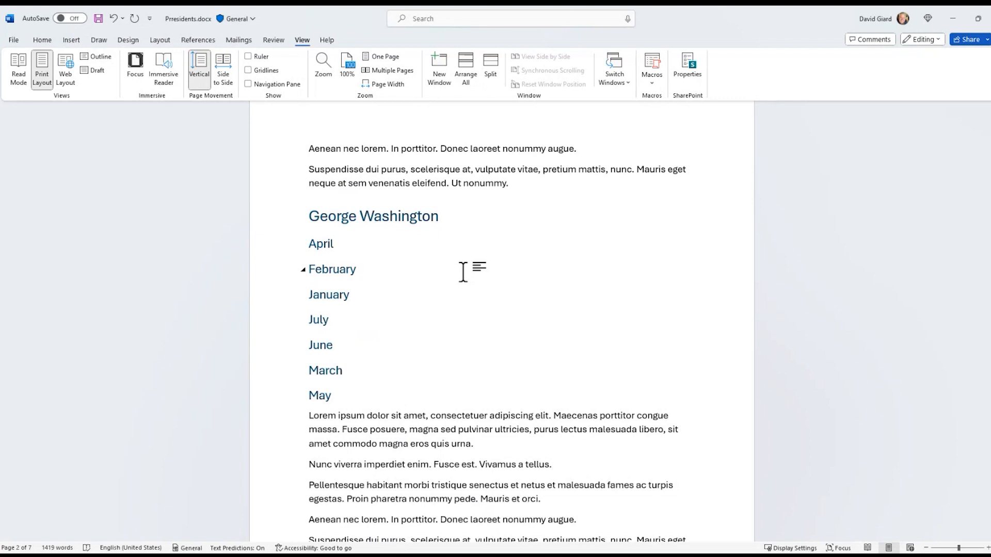
pyautogui.click(355, 270)
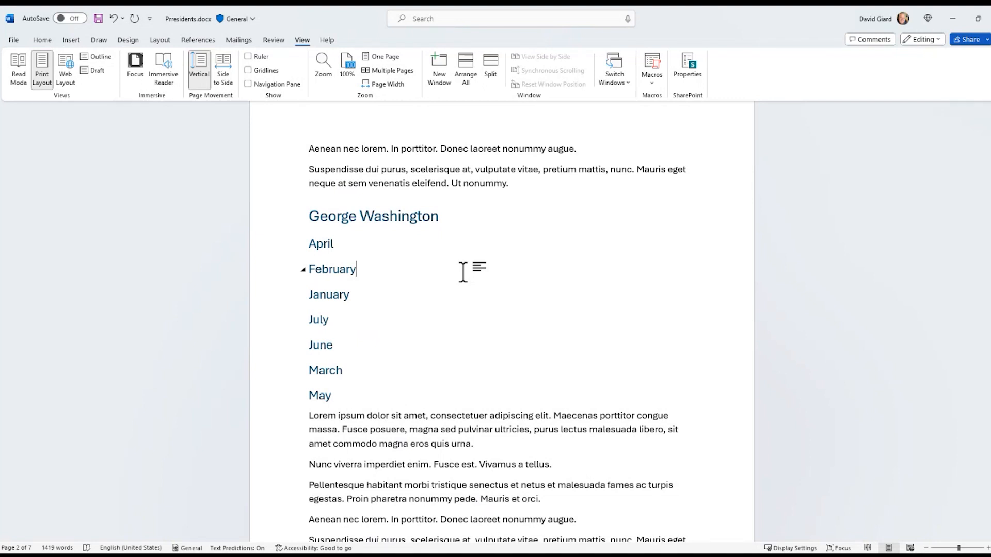